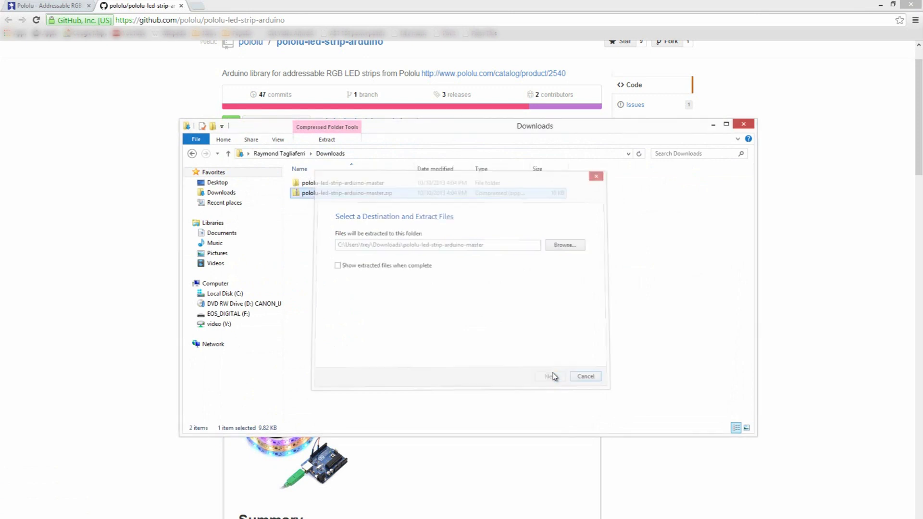
Step: Extract the pololu-led-strip-arduino-master zip into Downloads and reach the PololuLedStrip folder
{"action": "left_click", "coordinate": [548, 376]}
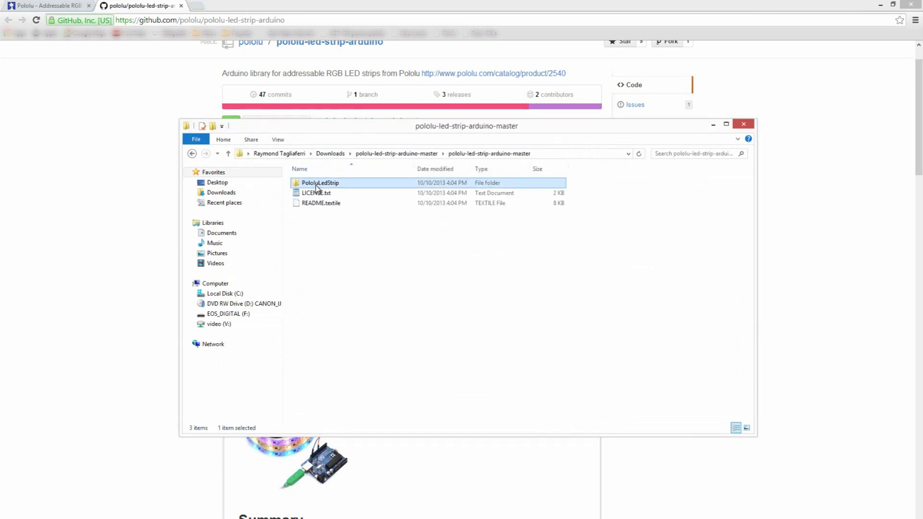